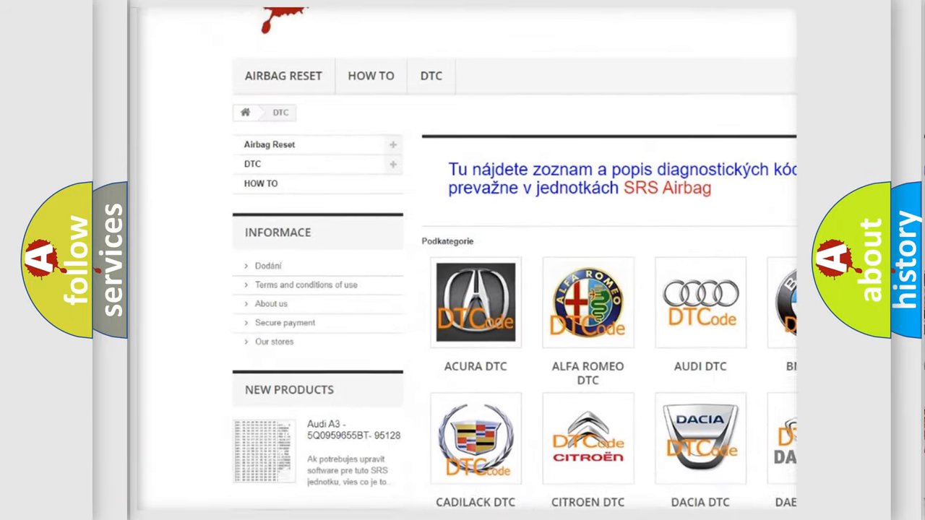
pyautogui.scroll(-3)
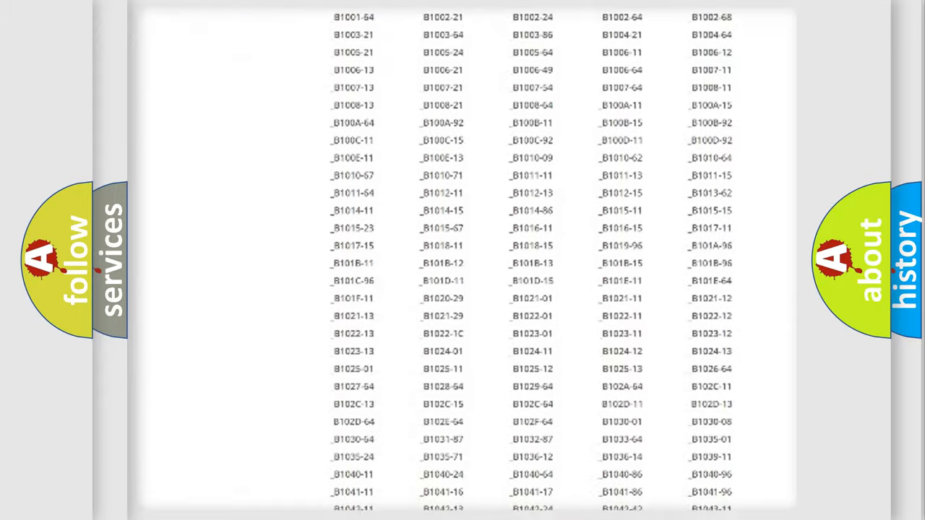
pyautogui.scroll(-3)
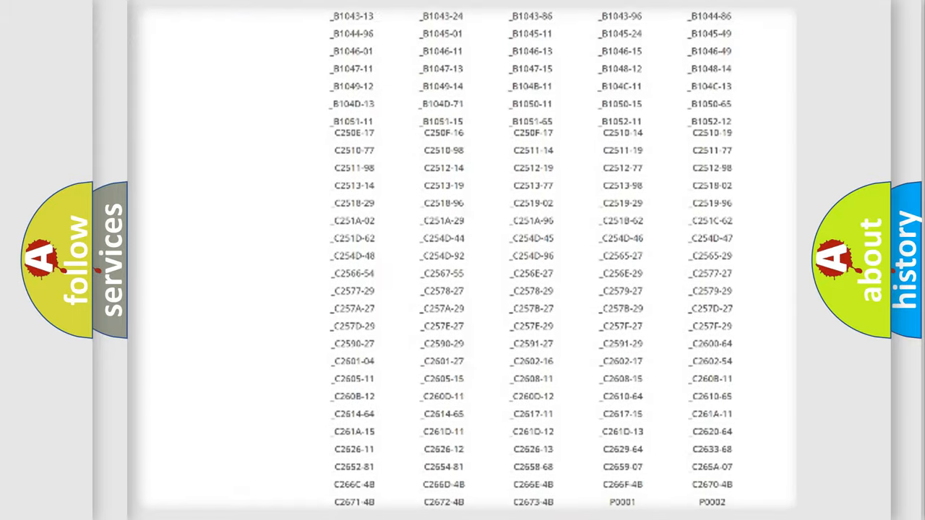